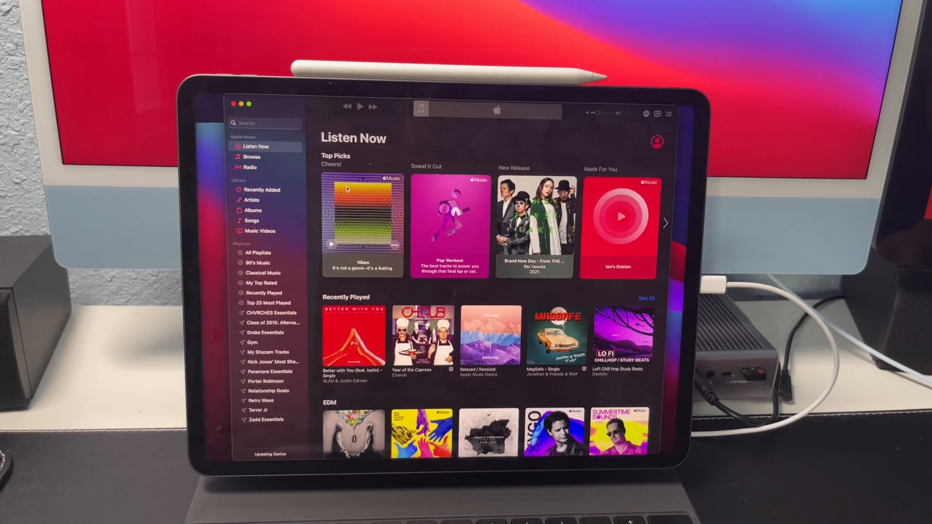
# Browse the 90's Music playlist, then the empty My Top Rated smart playlist in the Music sidebar
pyautogui.click(257, 263)
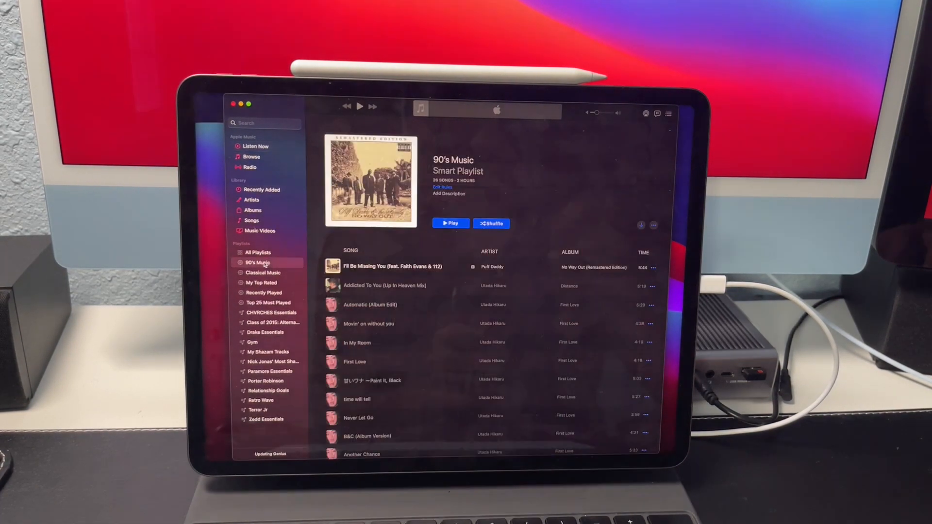
pyautogui.click(260, 283)
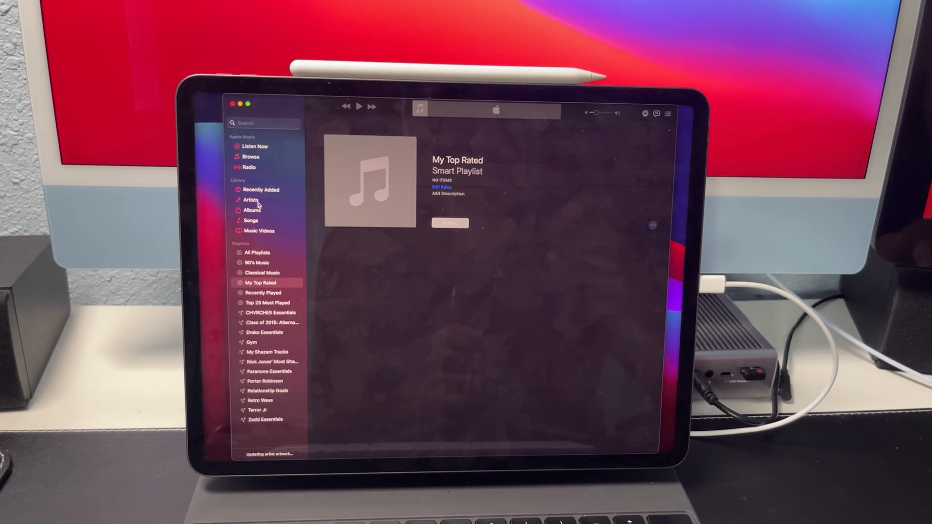
pyautogui.click(250, 200)
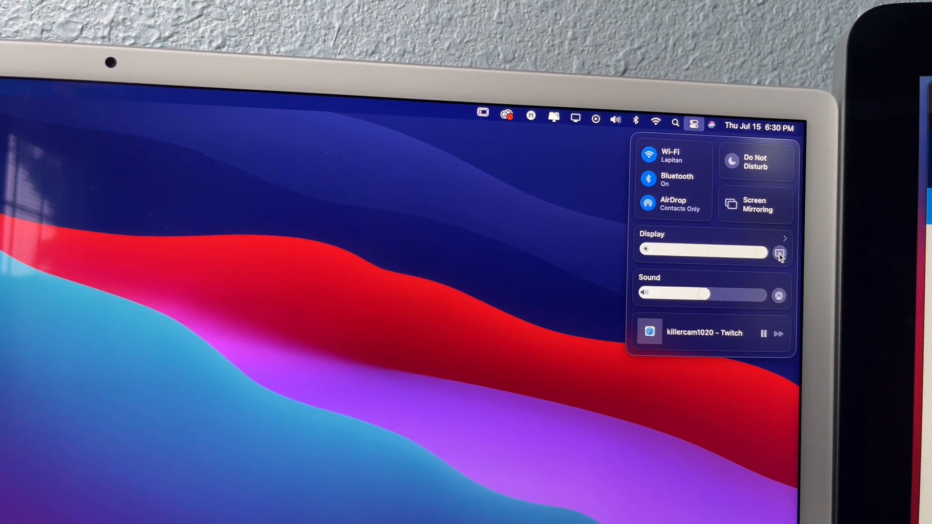
# End the Sidecar connection to the iPad from Control Center's Display options
pyautogui.click(781, 252)
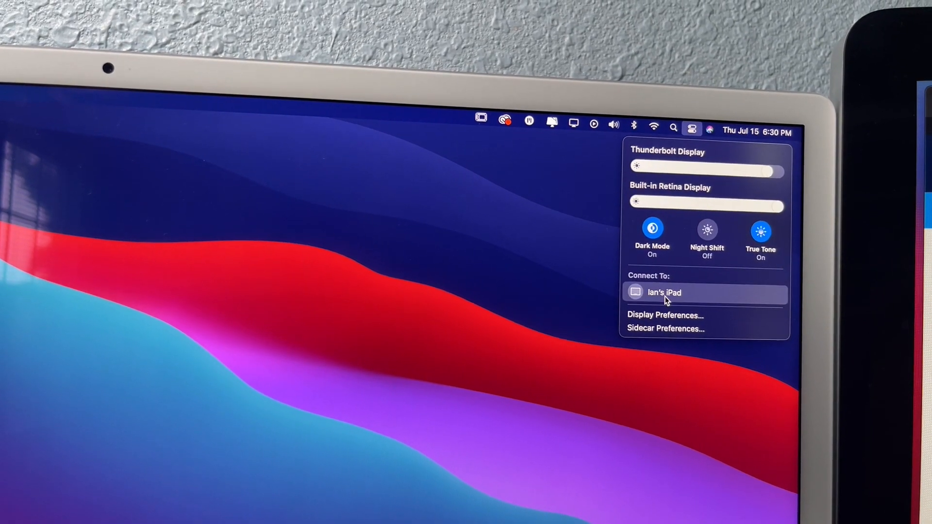
pyautogui.click(663, 292)
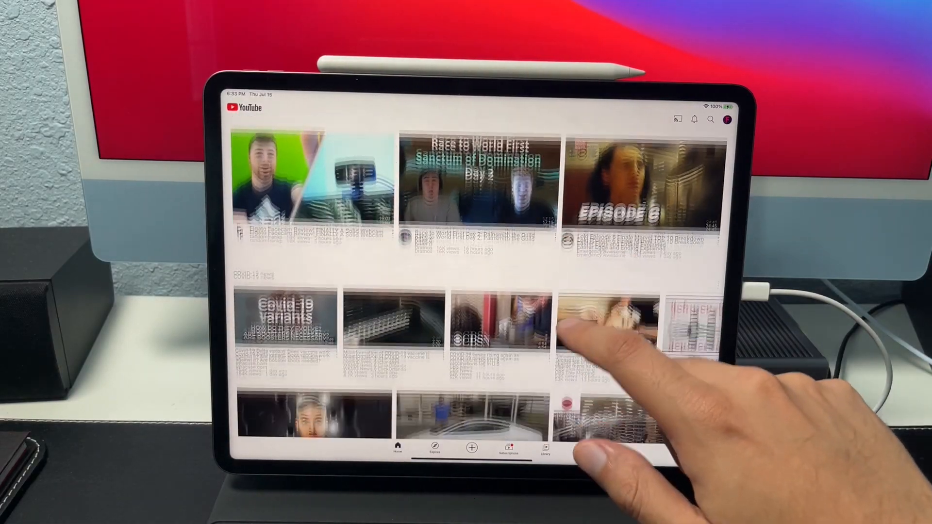
# Leave YouTube for the iPadOS app switcher and pick an app card
pyautogui.scroll(3)
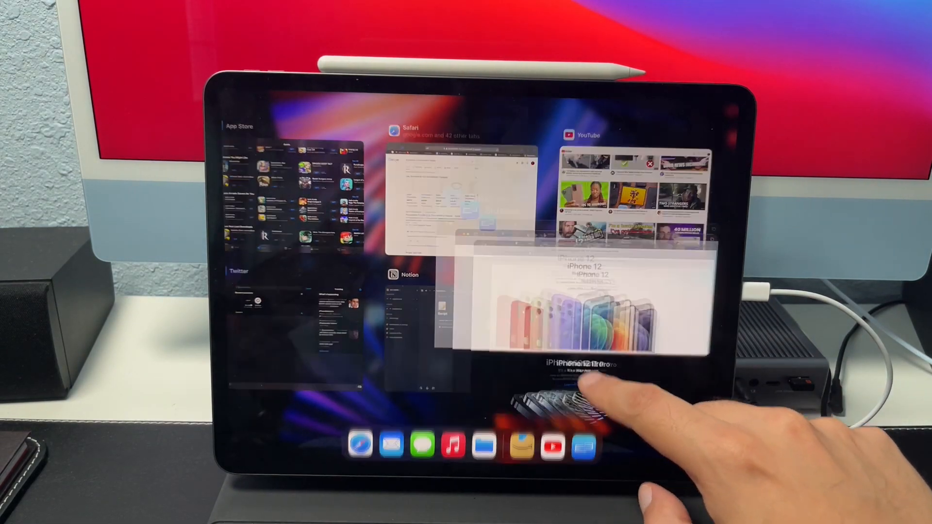
pyautogui.click(565, 297)
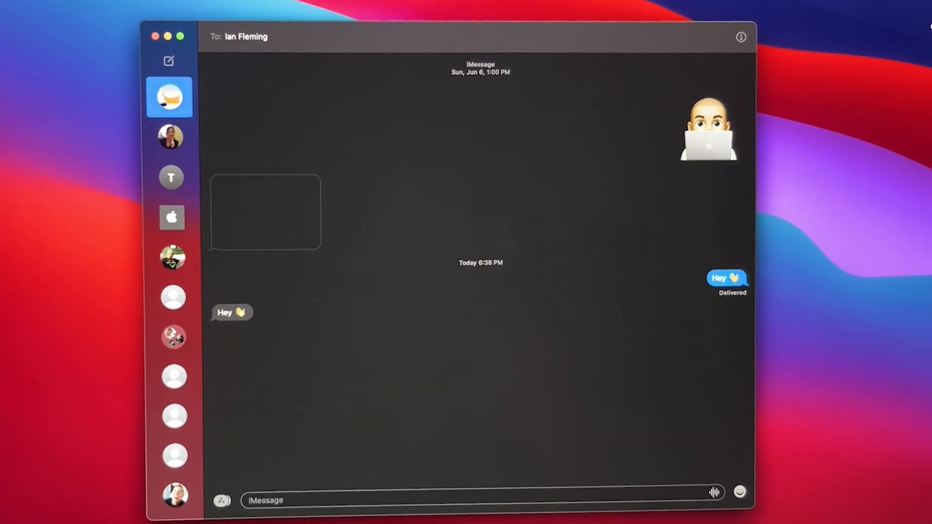
# Send the reply 'Hiya' in the Messages conversation
pyautogui.write('Hiya')
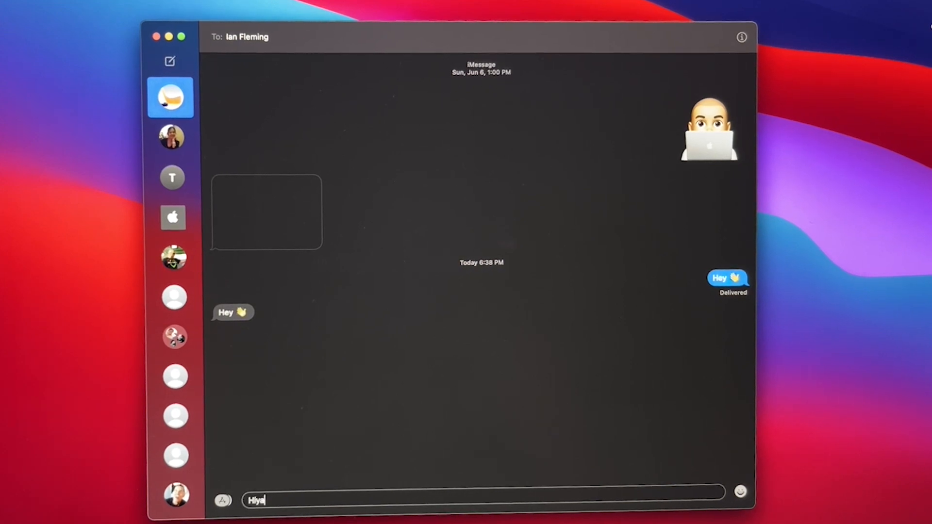
pyautogui.press('Return')
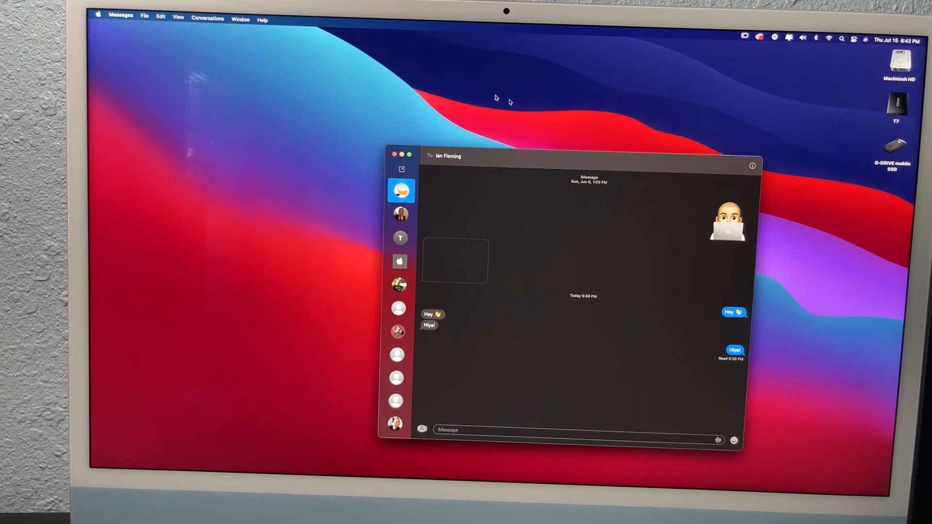
# Bring up Messages preferences on the iMessage account settings
pyautogui.click(120, 17)
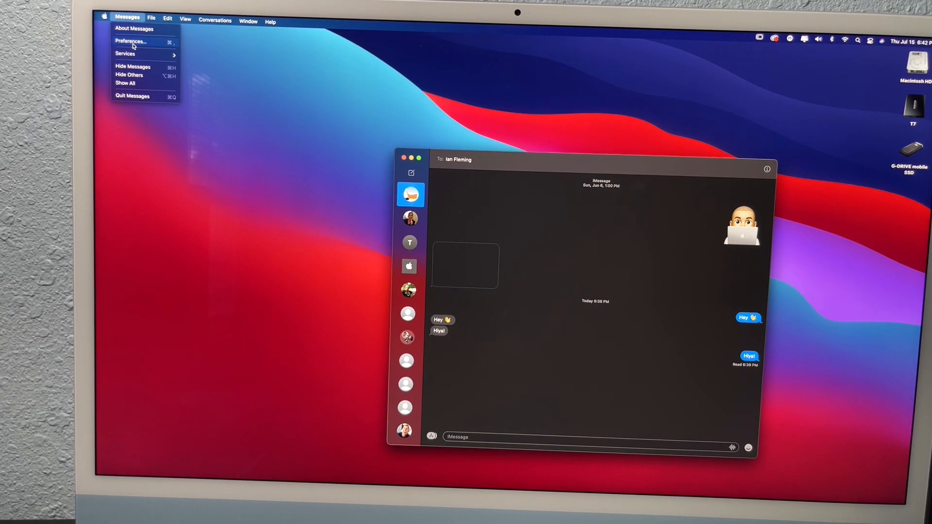
pyautogui.click(130, 41)
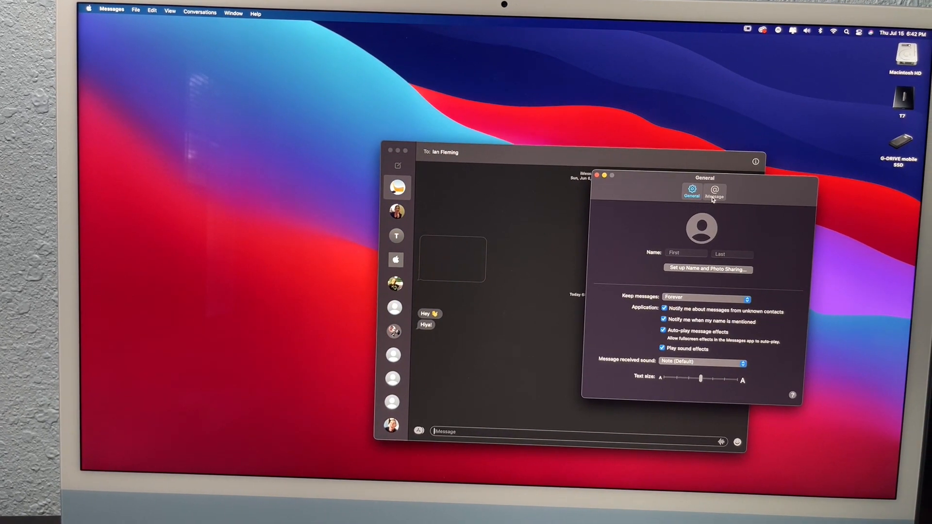
pyautogui.click(713, 190)
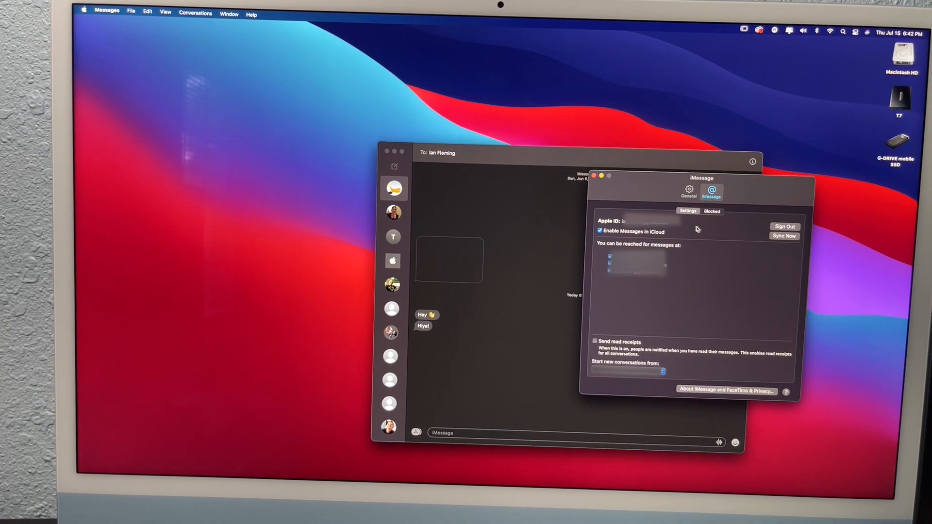